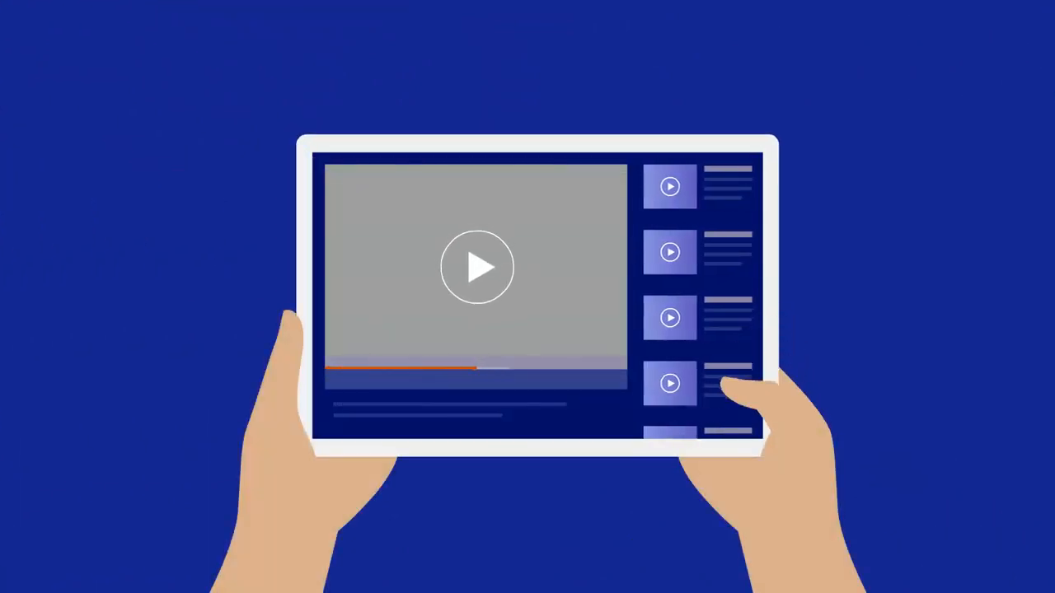
# Start the Animaze video on the tablet's player, revealing the logo with its pencil mascot
pyautogui.click(477, 266)
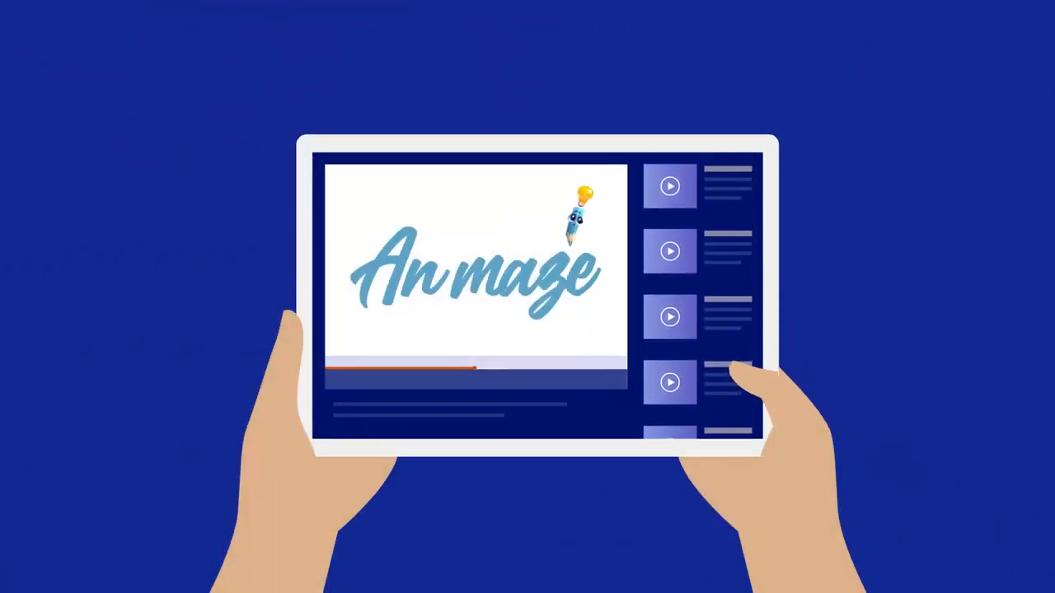